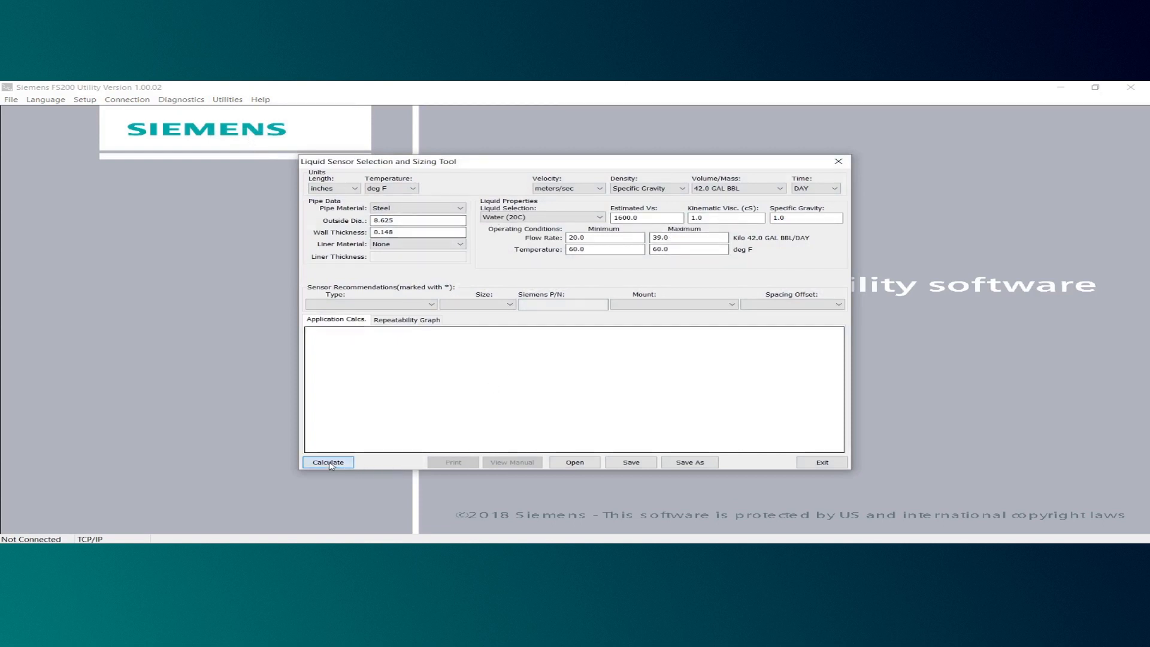
Step: Calculate the 7ME39505GL01 sensor recommendation, then switch the sensor mount to Direct
click(326, 462)
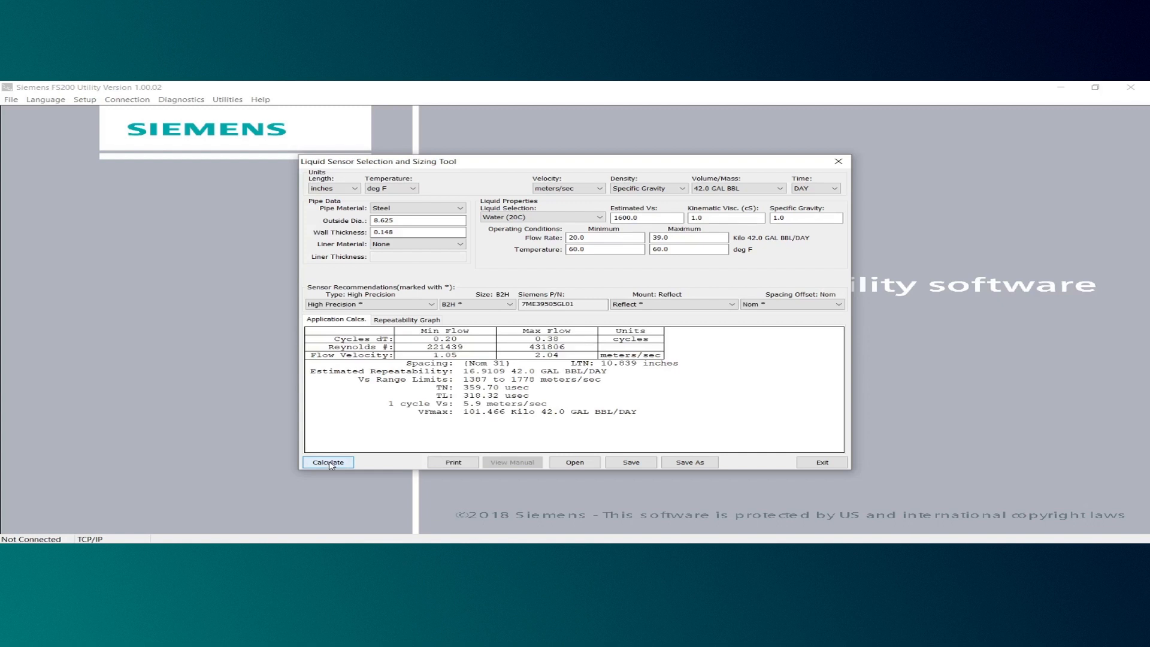
mouse_move(523, 495)
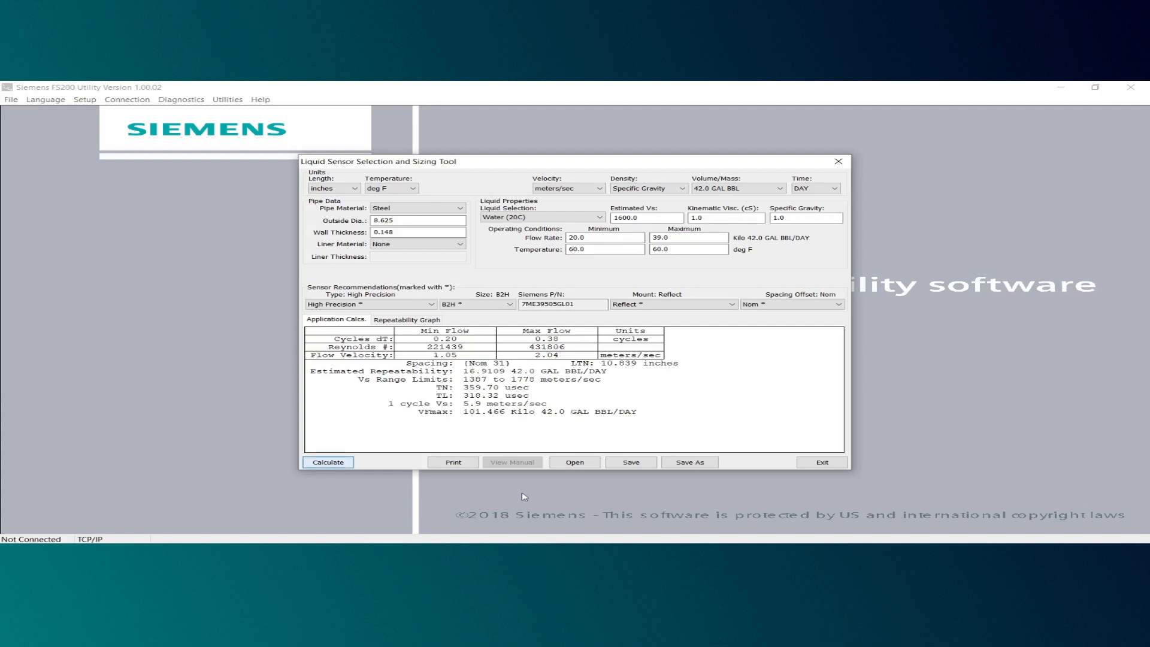
click(731, 303)
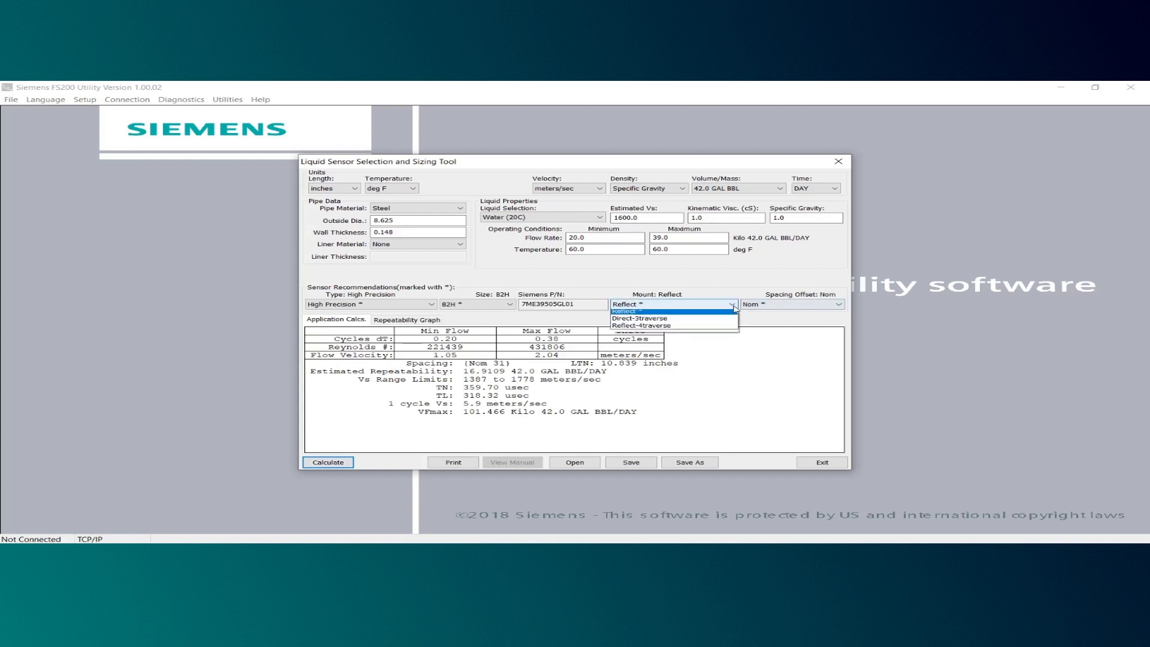
click(639, 318)
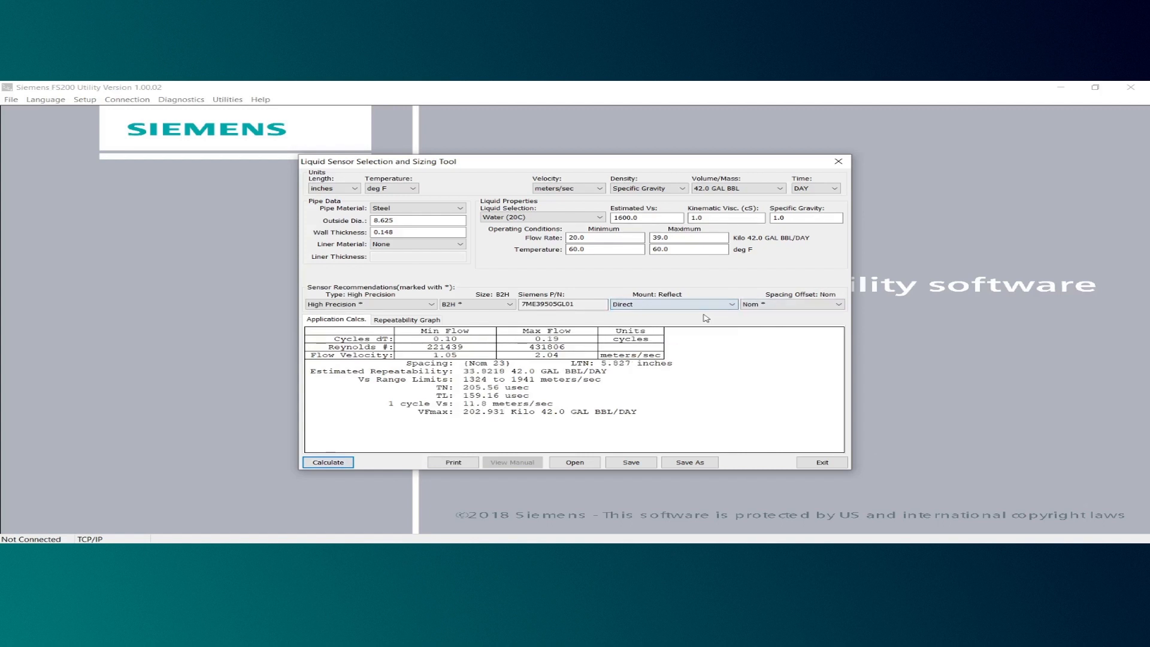
mouse_move(635, 231)
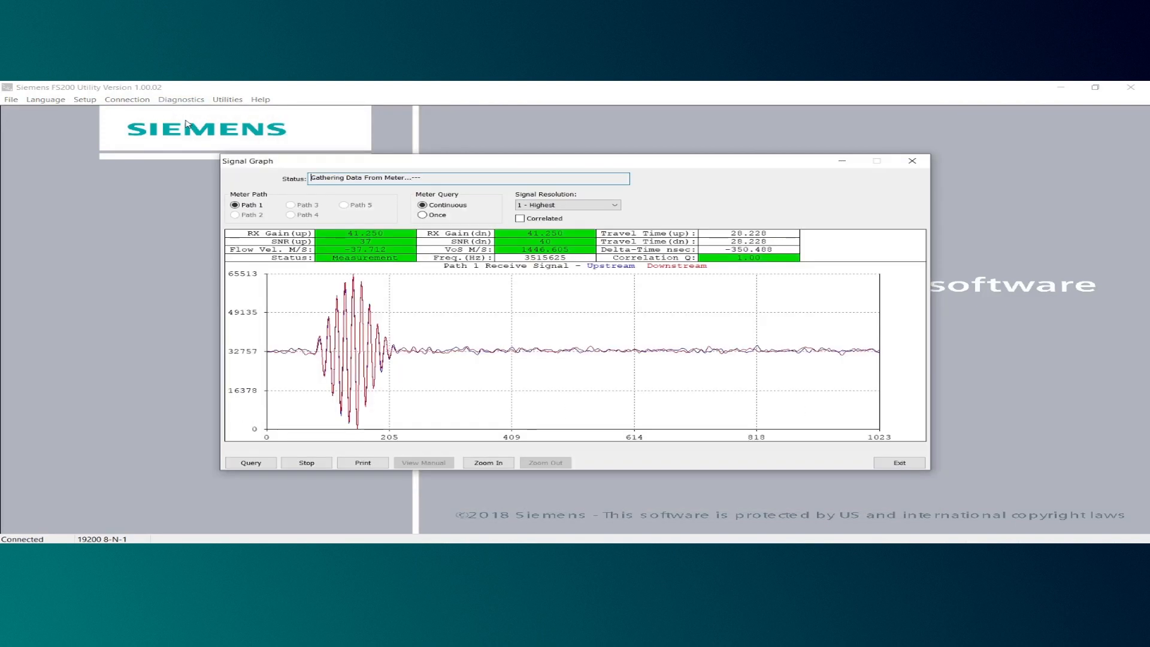
mouse_move(229, 148)
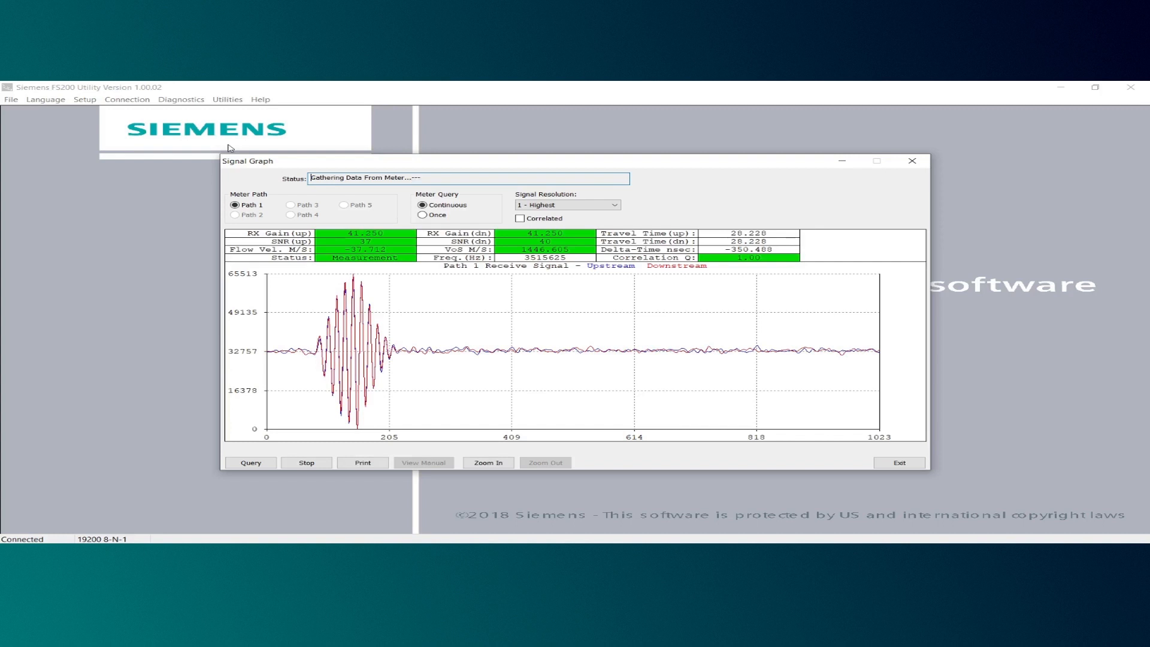
Step: Show the live Path 1 upstream/downstream receive signal graph from the connected meter
click(898, 462)
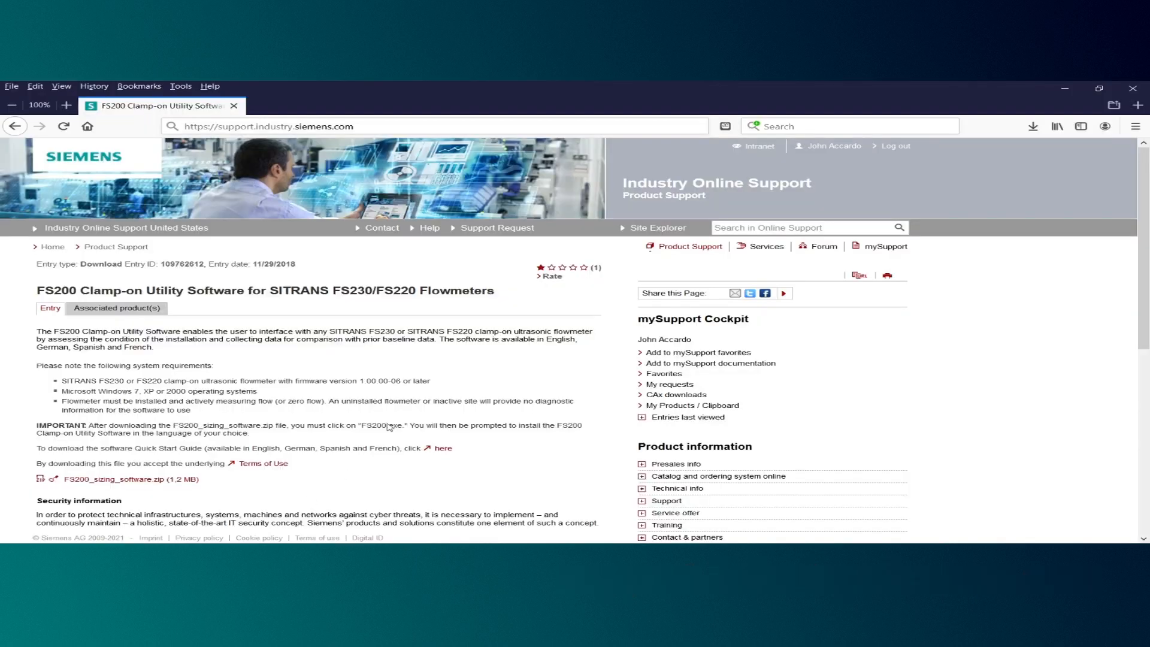
mouse_move(437, 126)
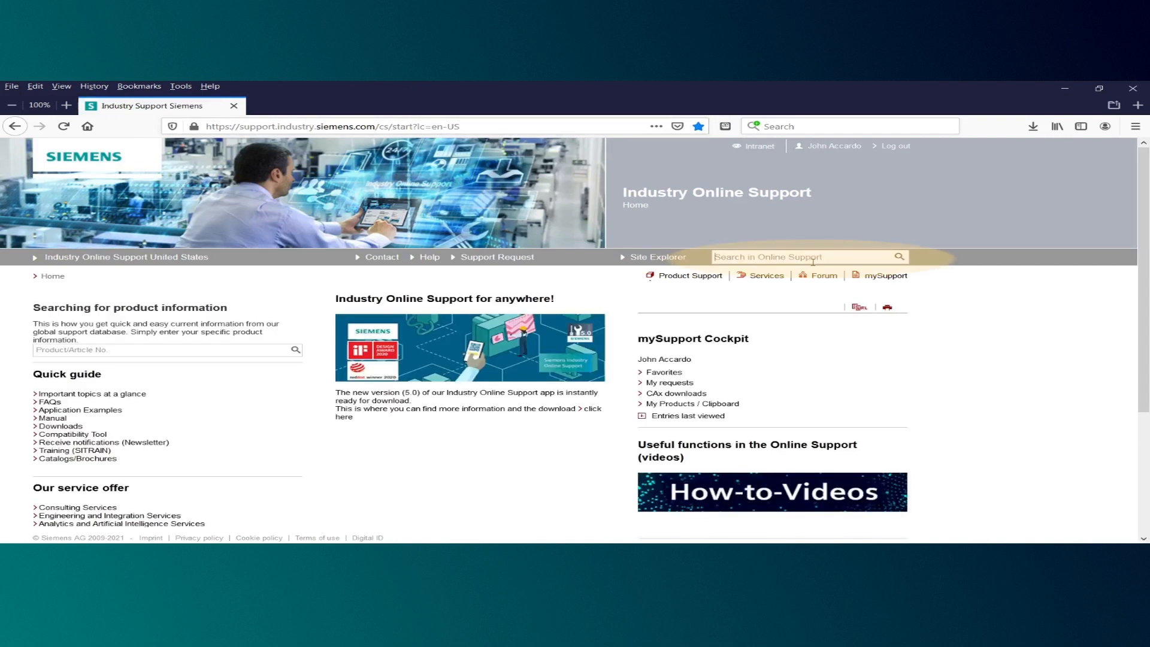
Step: Search Siemens Industry Online Support for 'FS200 Utility'
text(FS2)
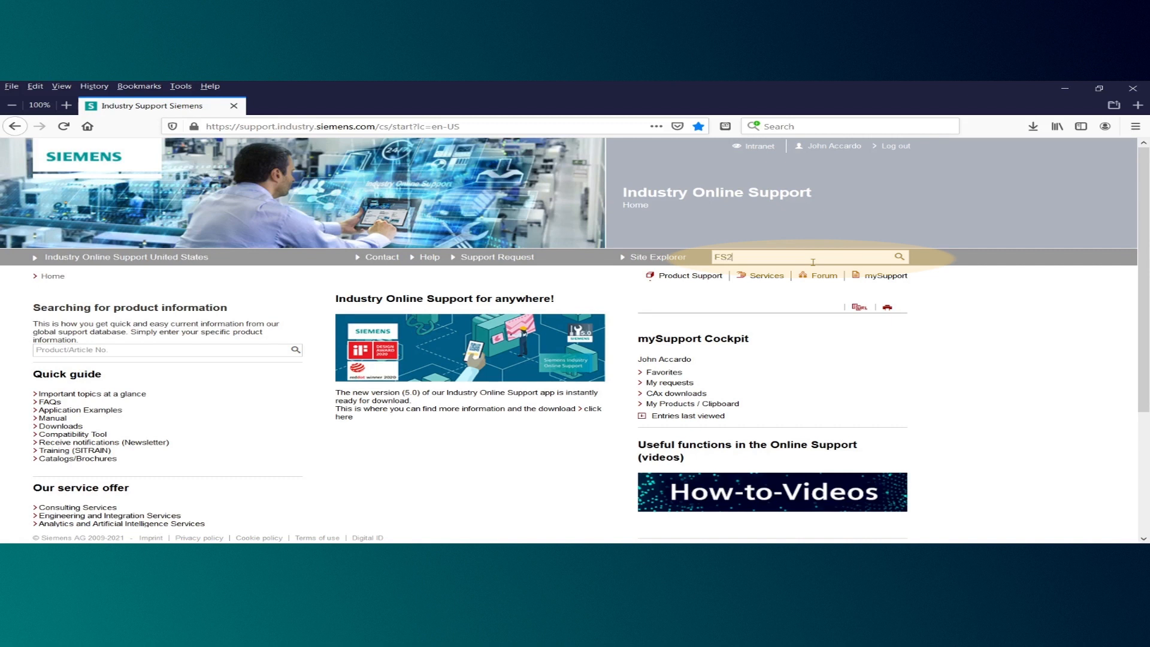
text(00)
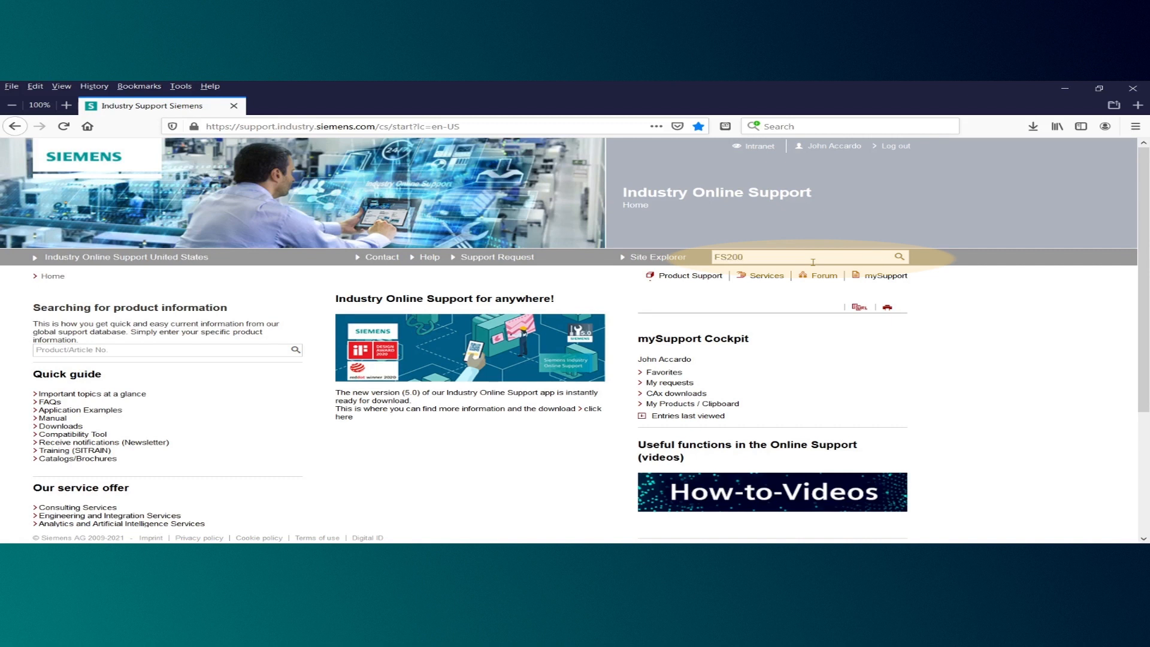
text(Utilit)
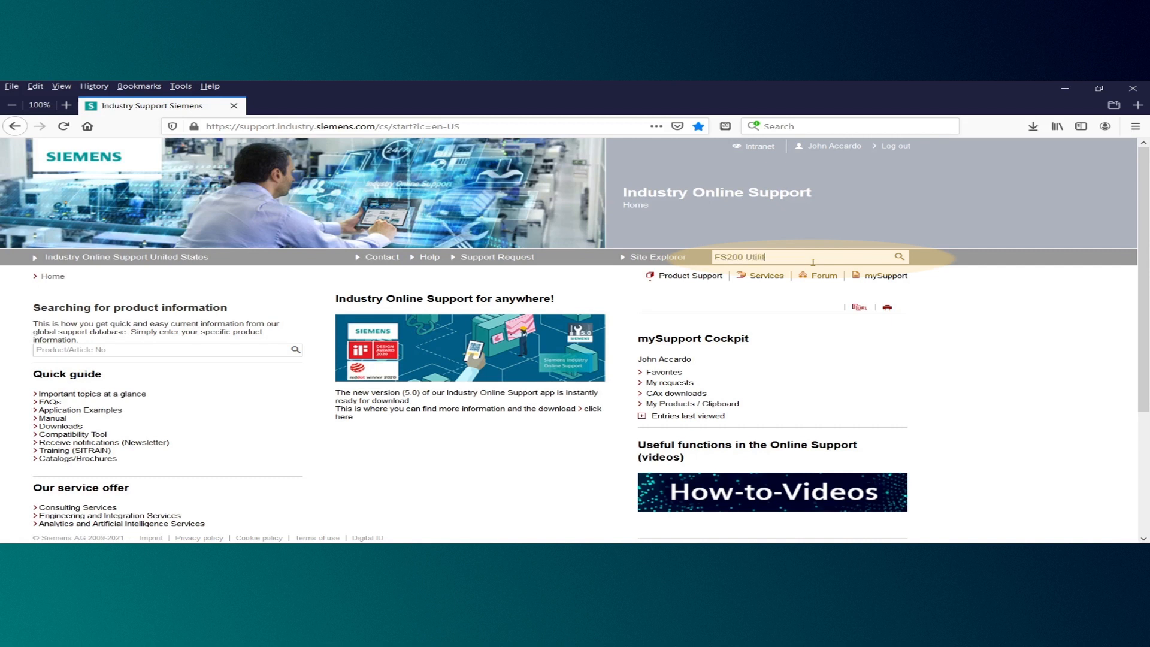
click(899, 256)
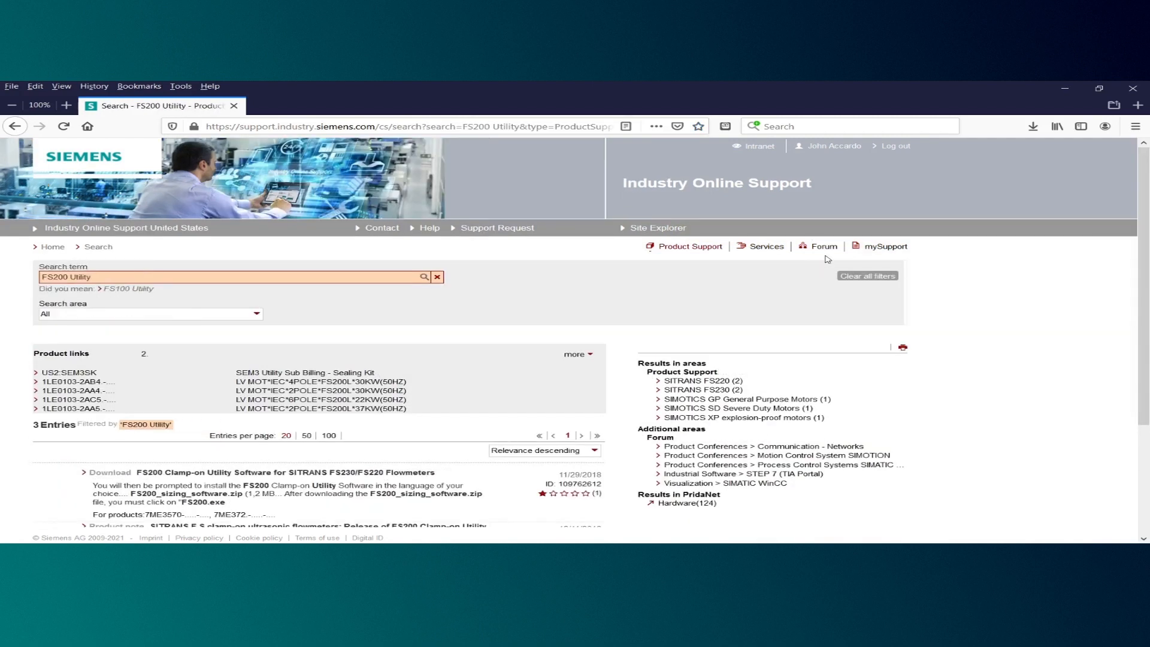
Step: Locate and open the FS200 Clamp-on Utility Software download entry in the results
scroll(down, 3)
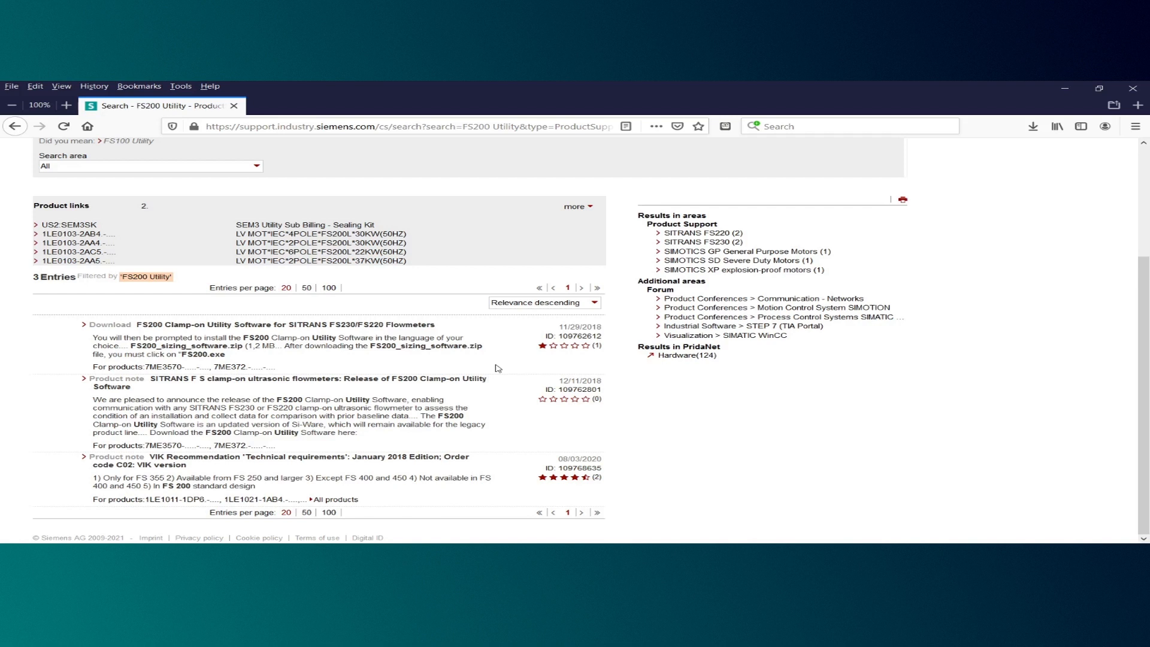
mouse_move(207, 452)
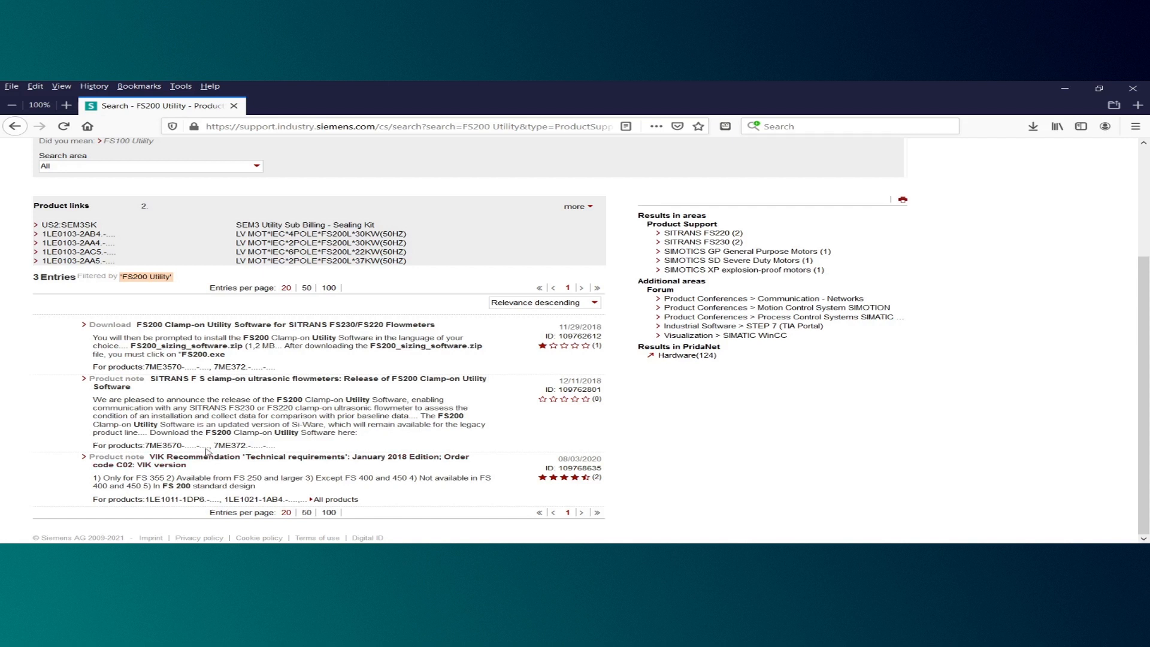
click(272, 324)
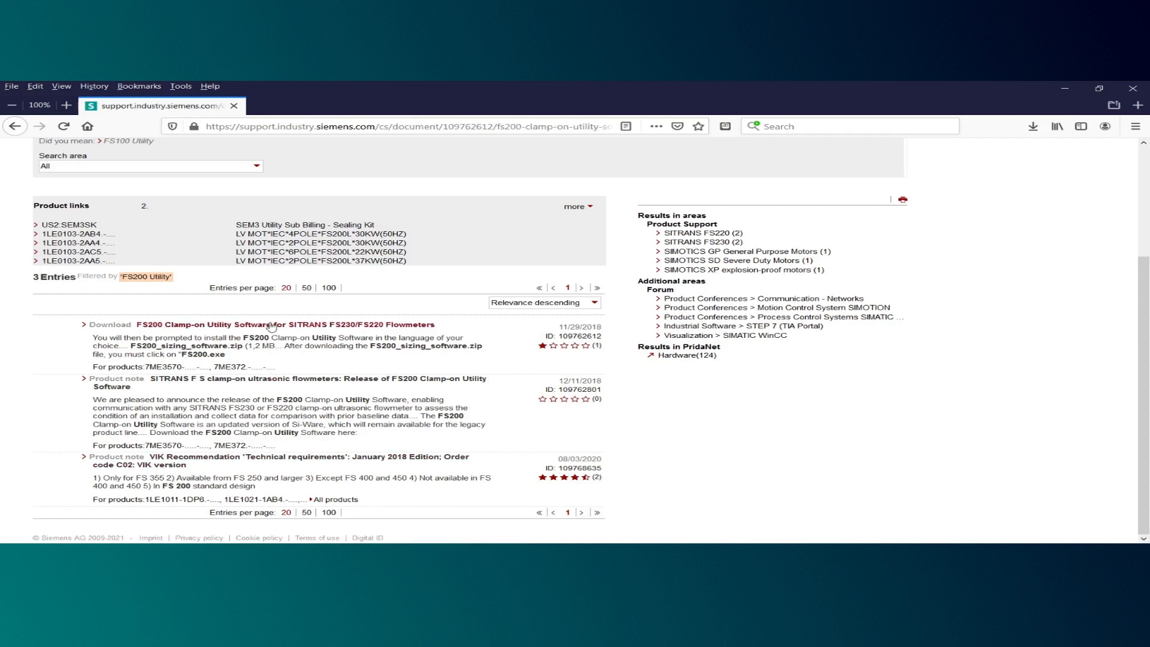
Step: Download FS200_sizing_software.zip and save it to the Downloads folder
click(283, 325)
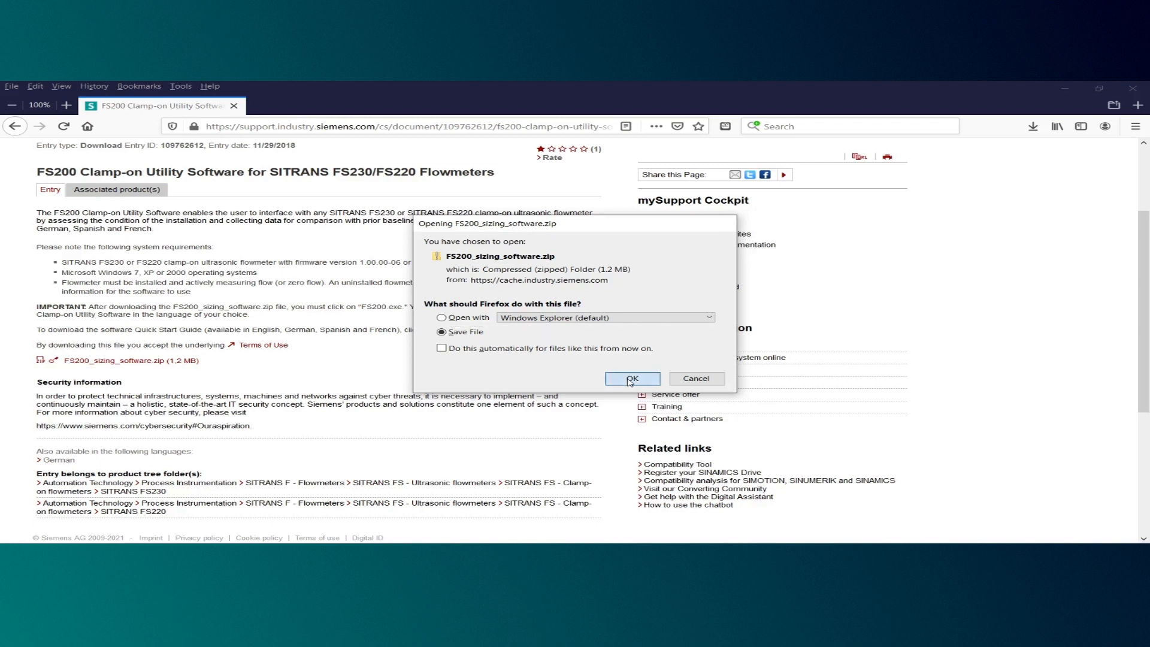
click(631, 378)
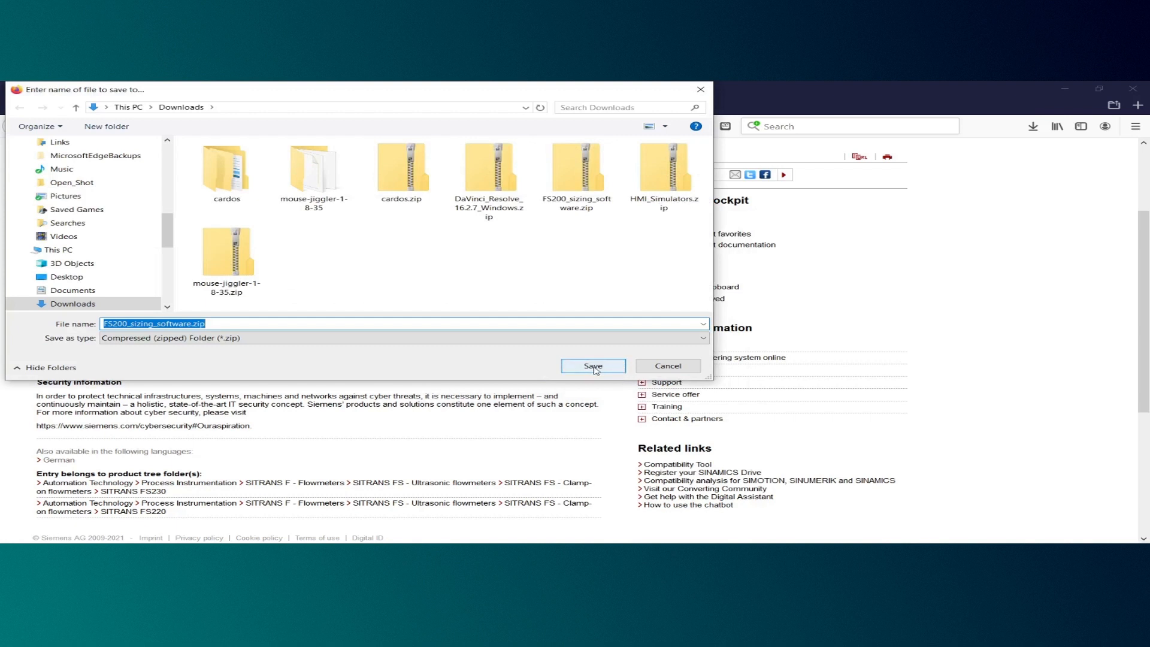
click(593, 366)
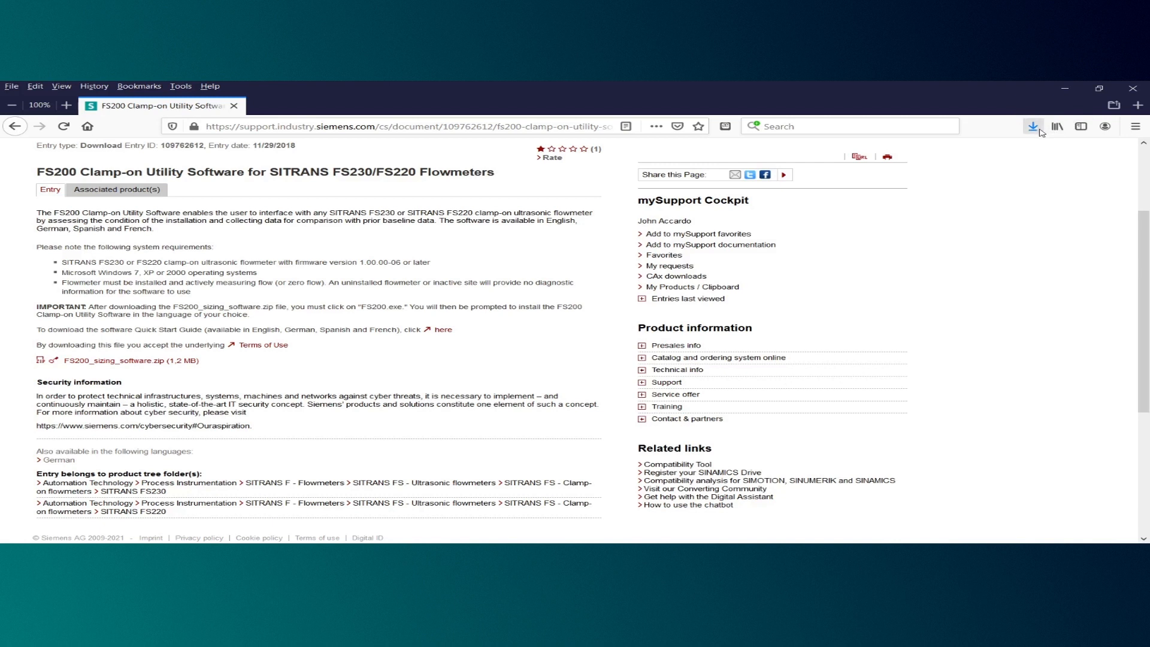
mouse_move(1033, 125)
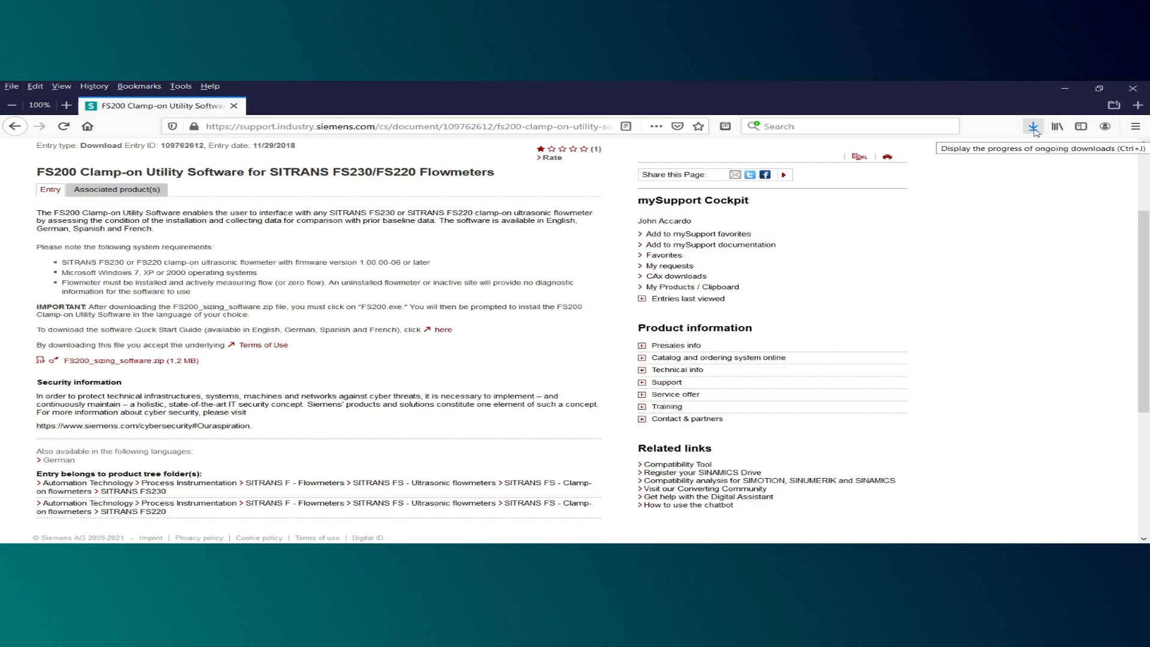
Step: Open the downloaded FS200_sizing_software.zip to reveal FS200.exe inside
click(1032, 125)
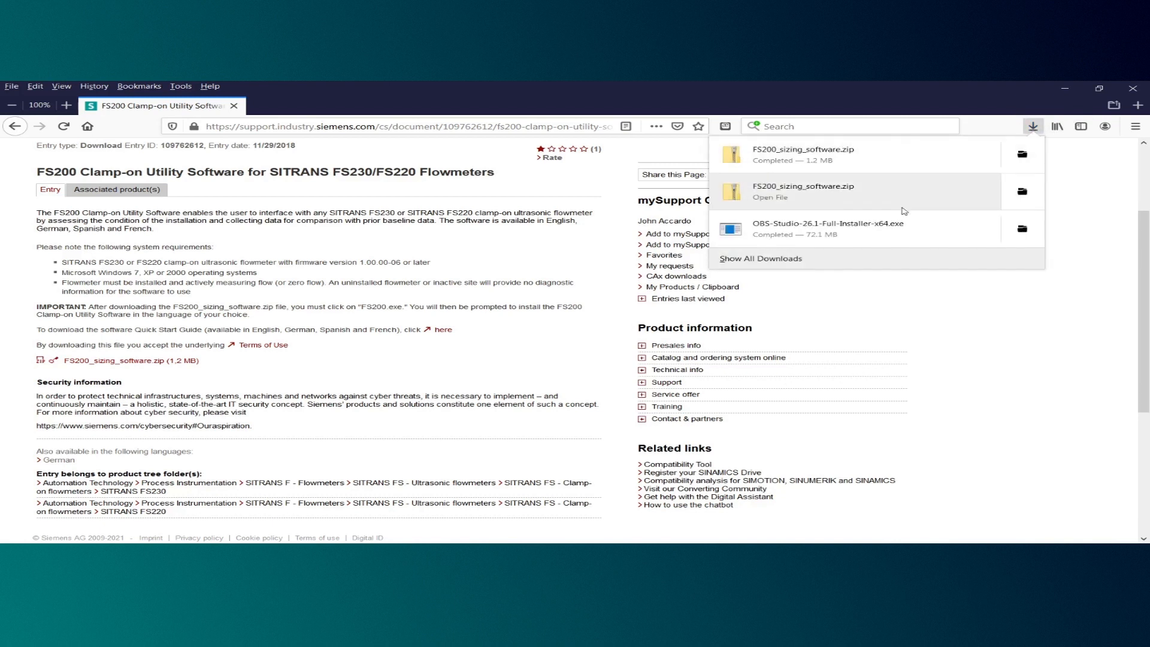
click(827, 191)
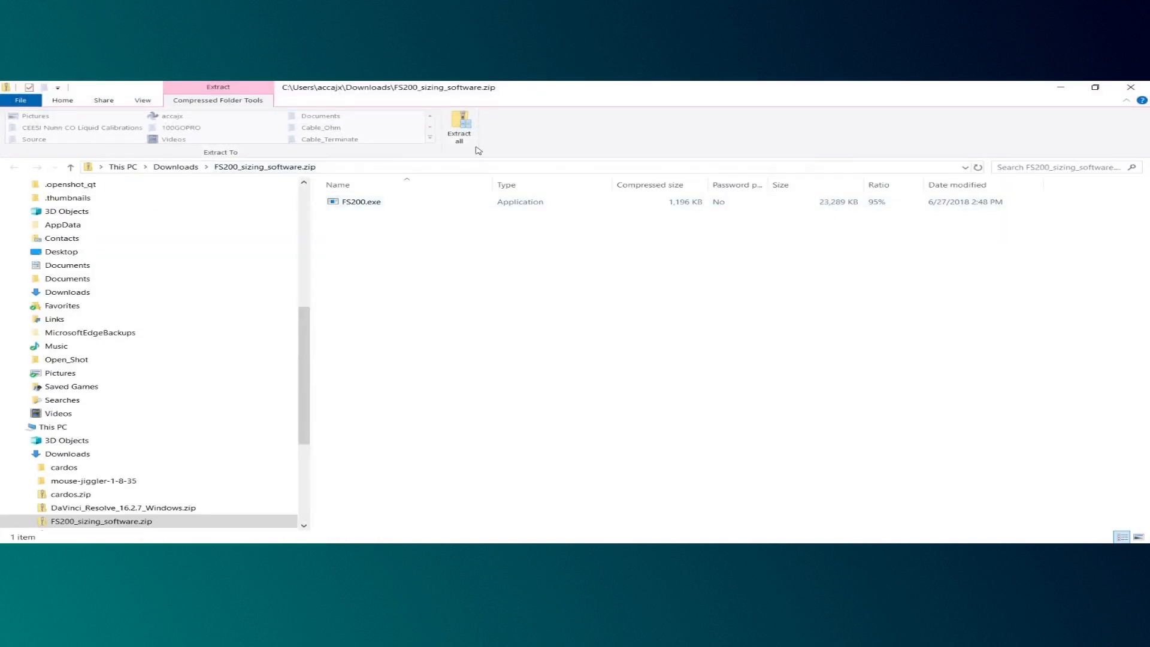
mouse_move(459, 128)
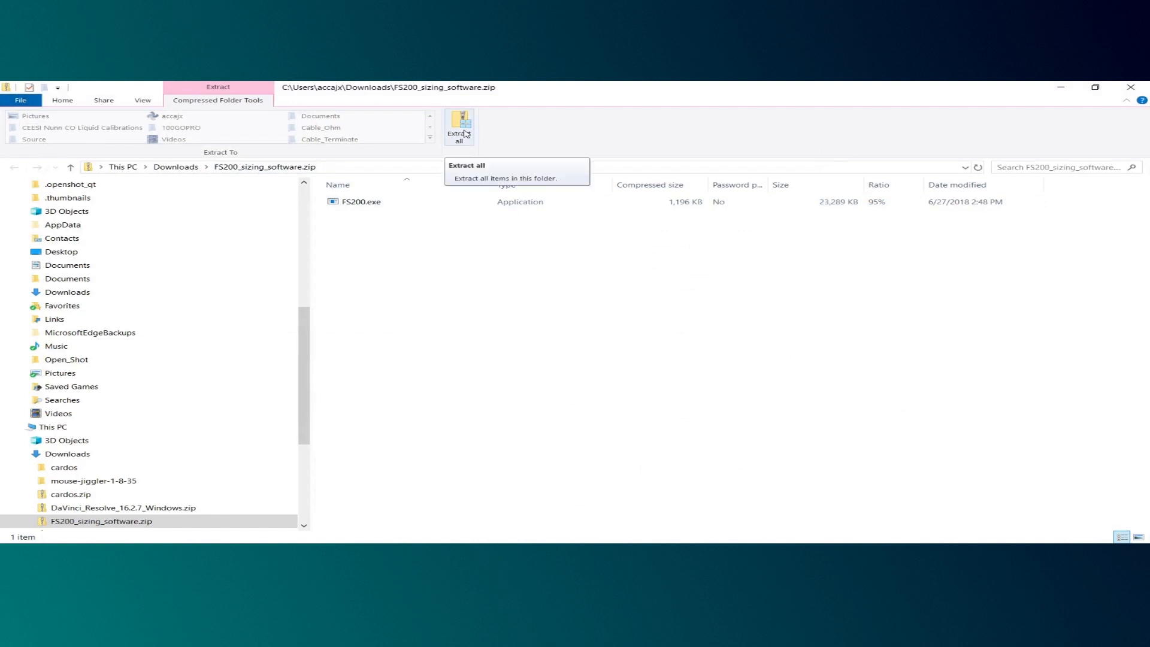
Step: Begin Extract all and create a new folder inside Documents\AppData as the destination
click(459, 126)
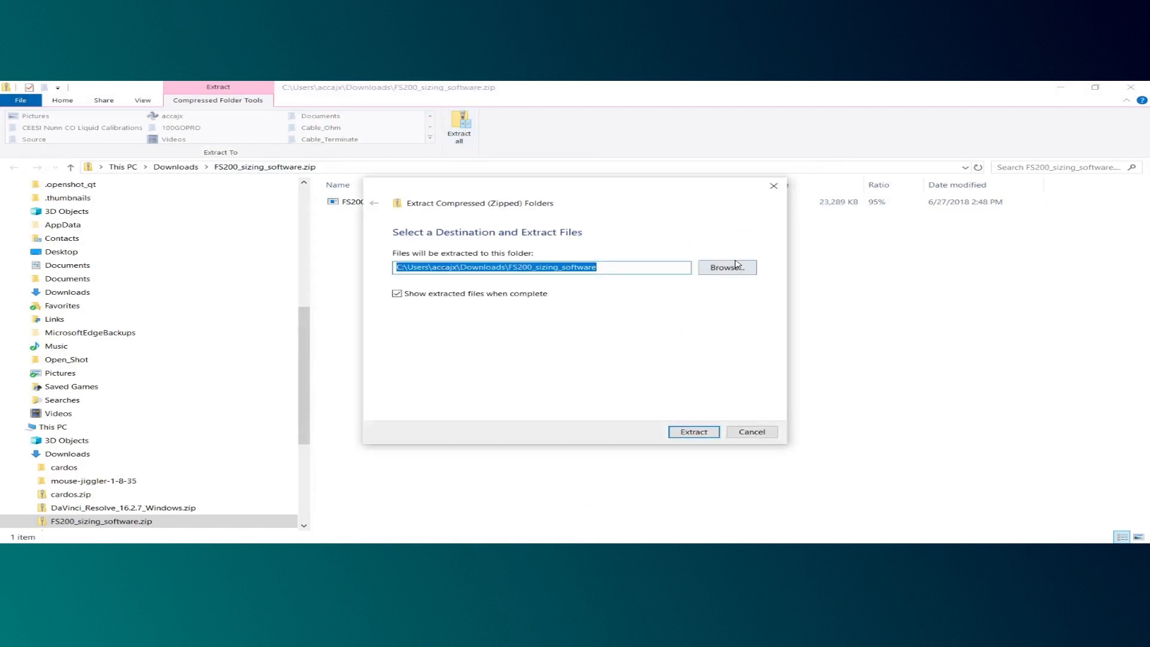
click(726, 267)
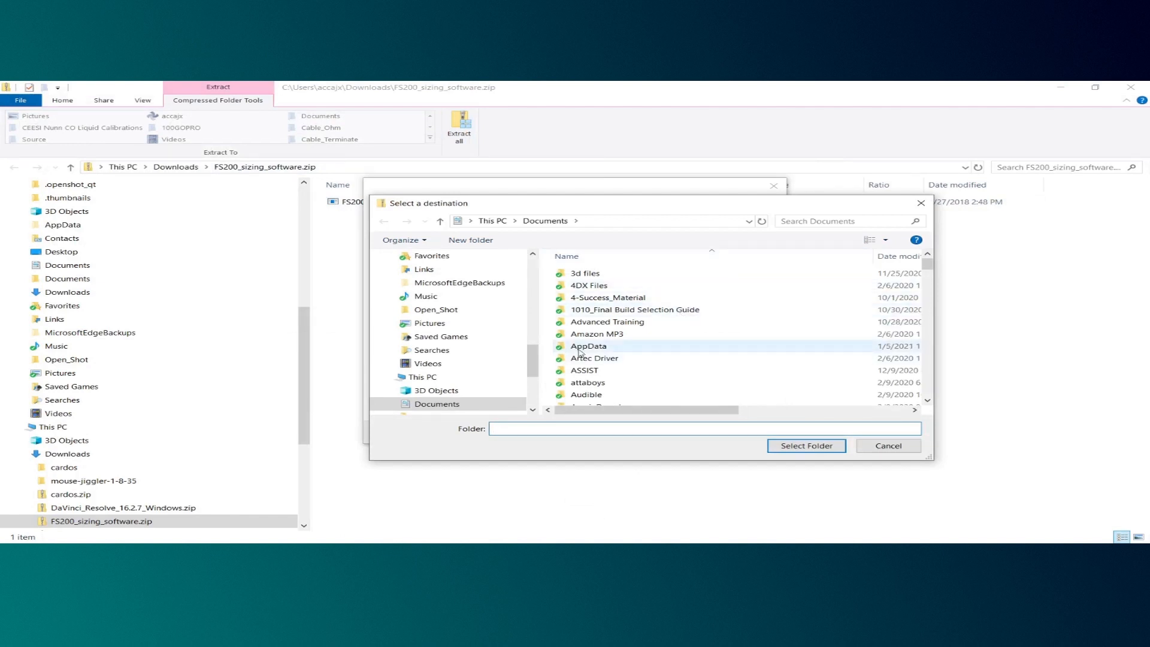
right_click(612, 337)
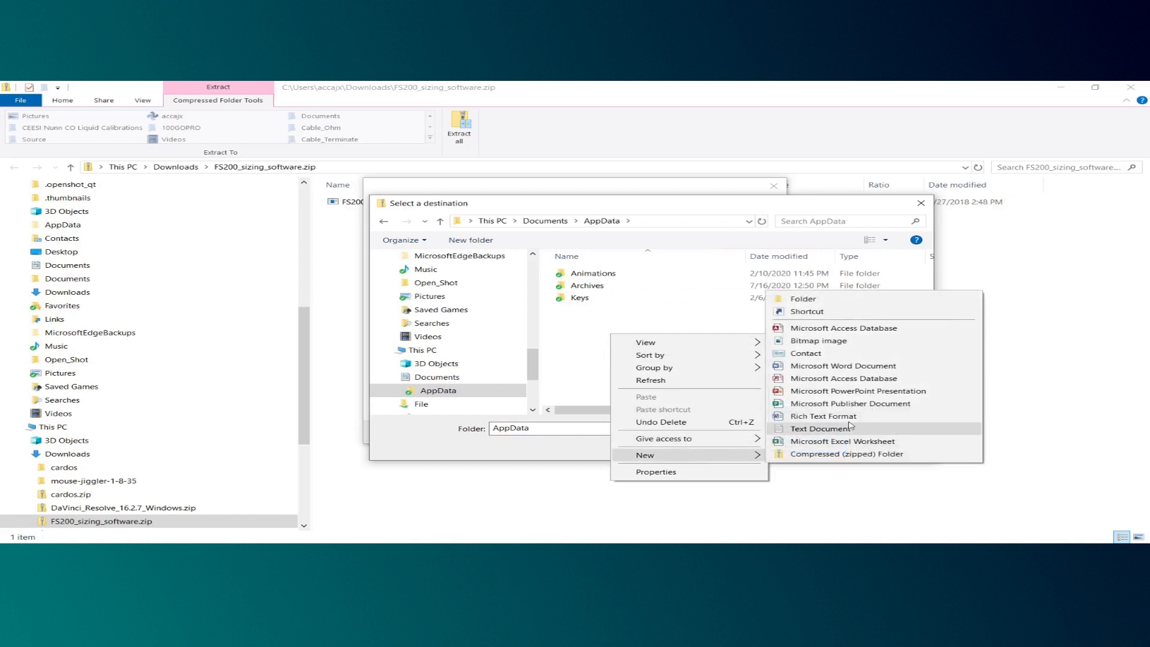
click(802, 298)
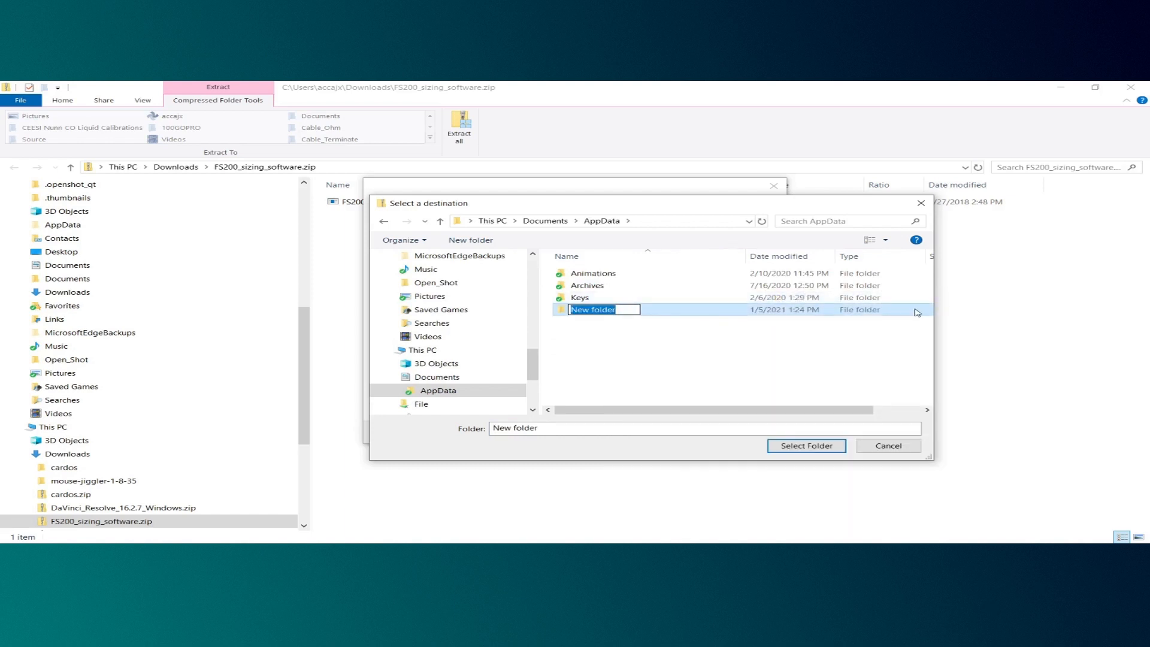
Step: Name the new folder FS200_Utility and select it as the extraction destination
text(FS2)
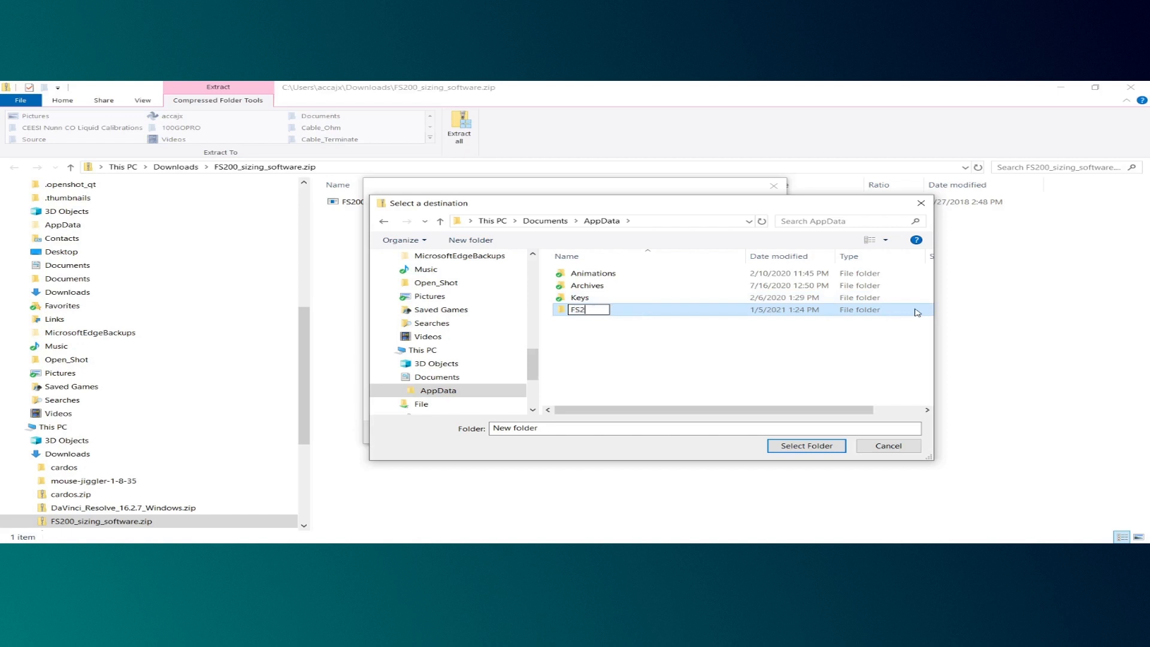
text(00_Utility)
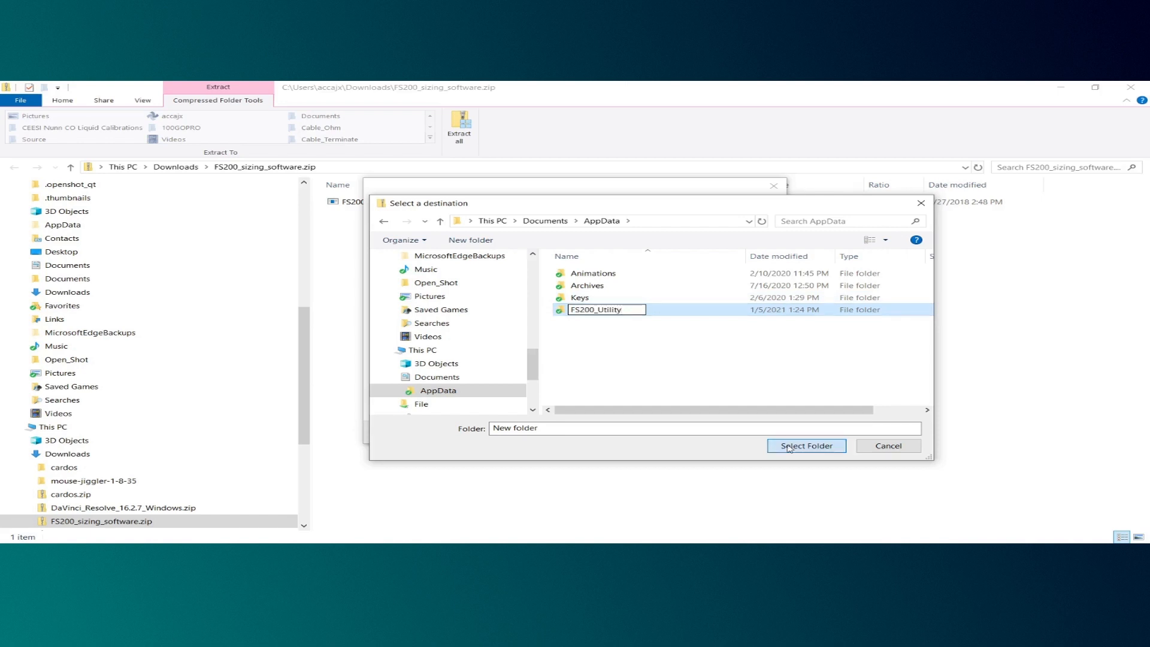
click(805, 446)
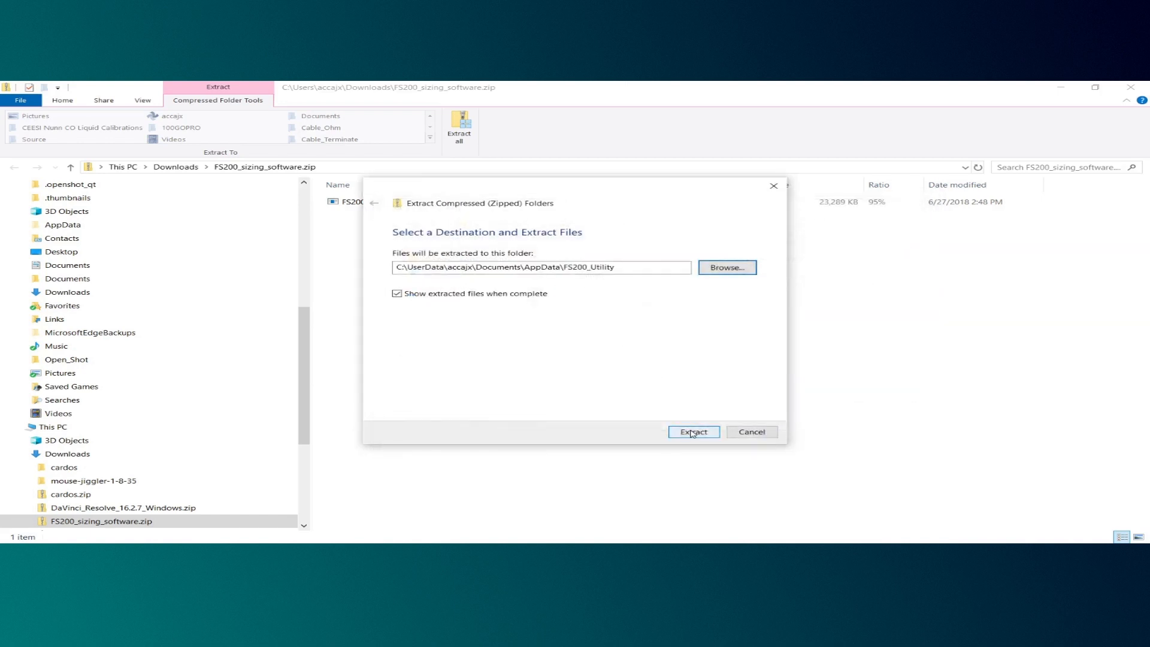
Step: Extract the archive and go into the AppData\FS200_Utility folder
click(692, 431)
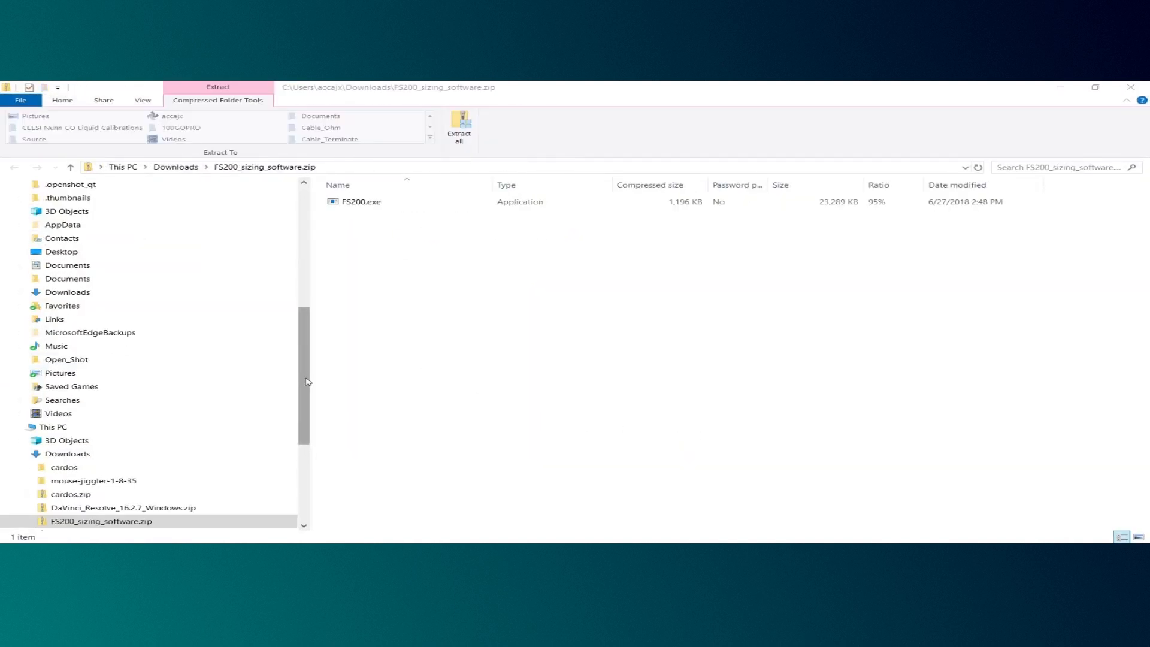
scroll(down, 3)
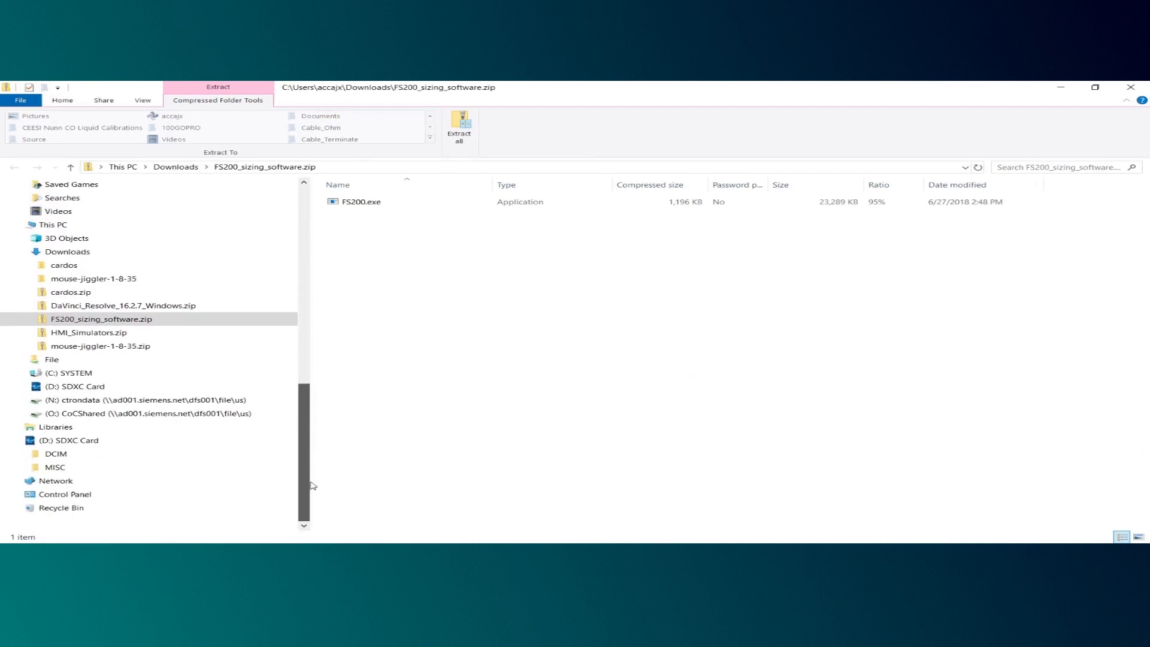
scroll(up, 3)
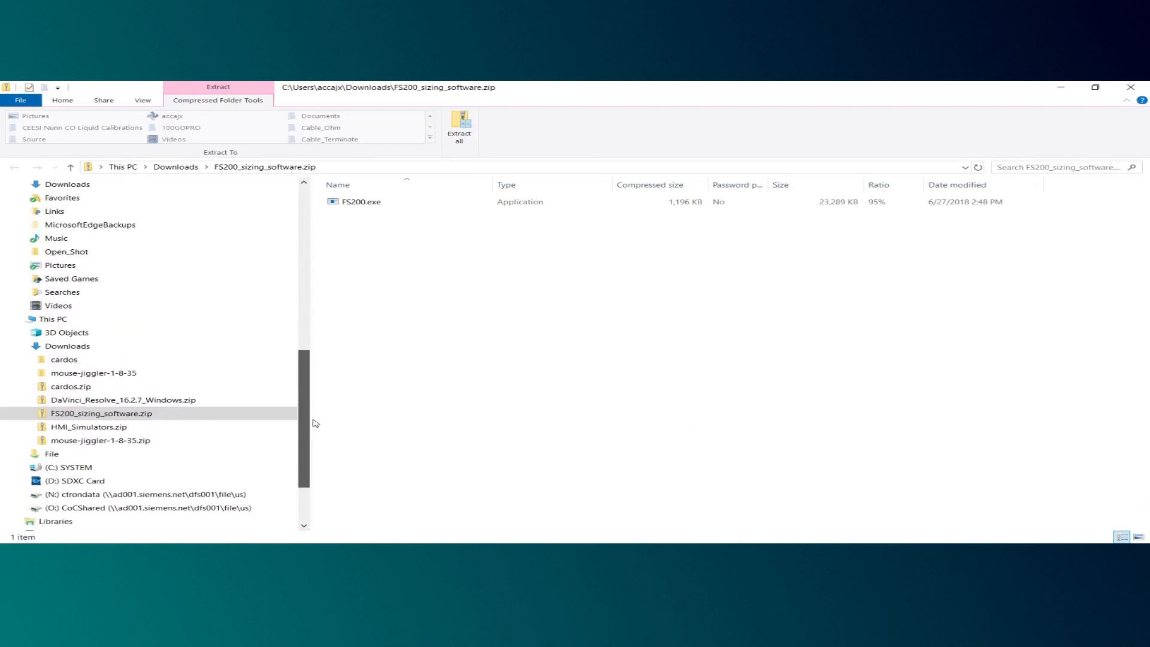
scroll(up, 3)
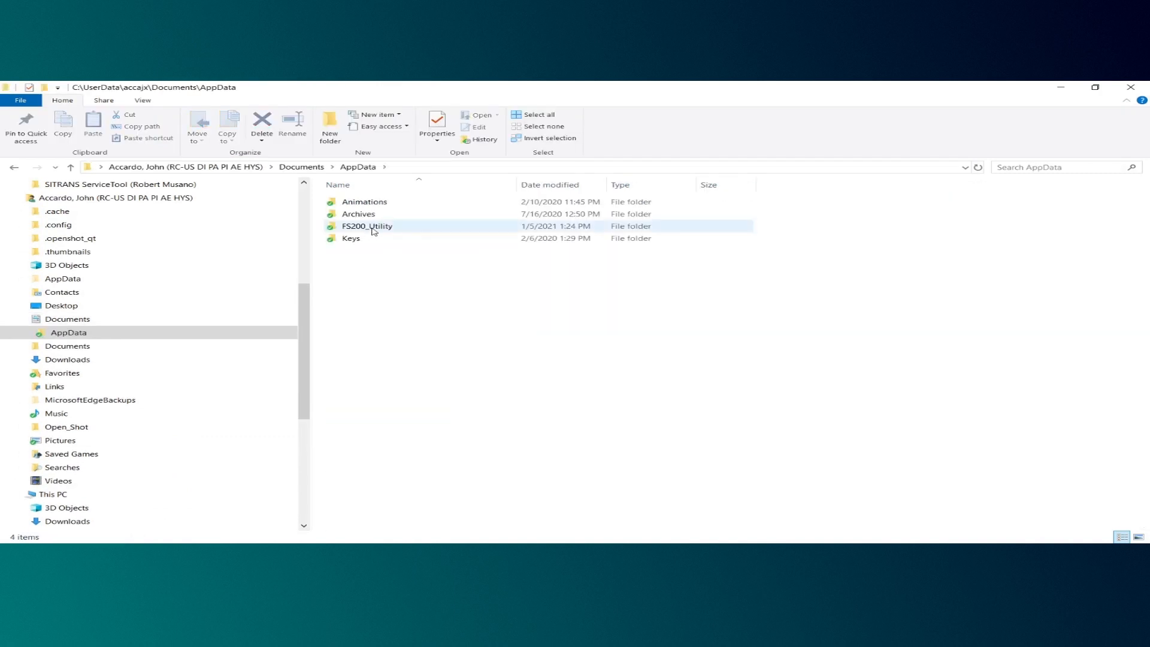
double_click(366, 227)
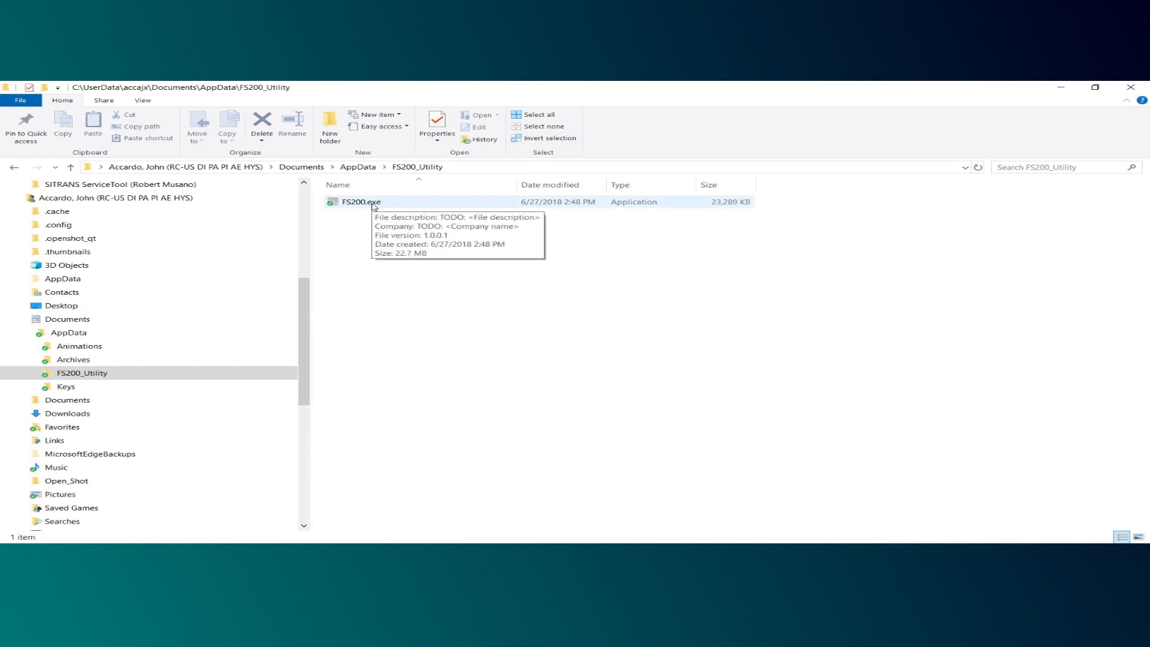
Step: Launch the extracted FS200.exe to bring up the FS200 Utility splash screen
click(359, 201)
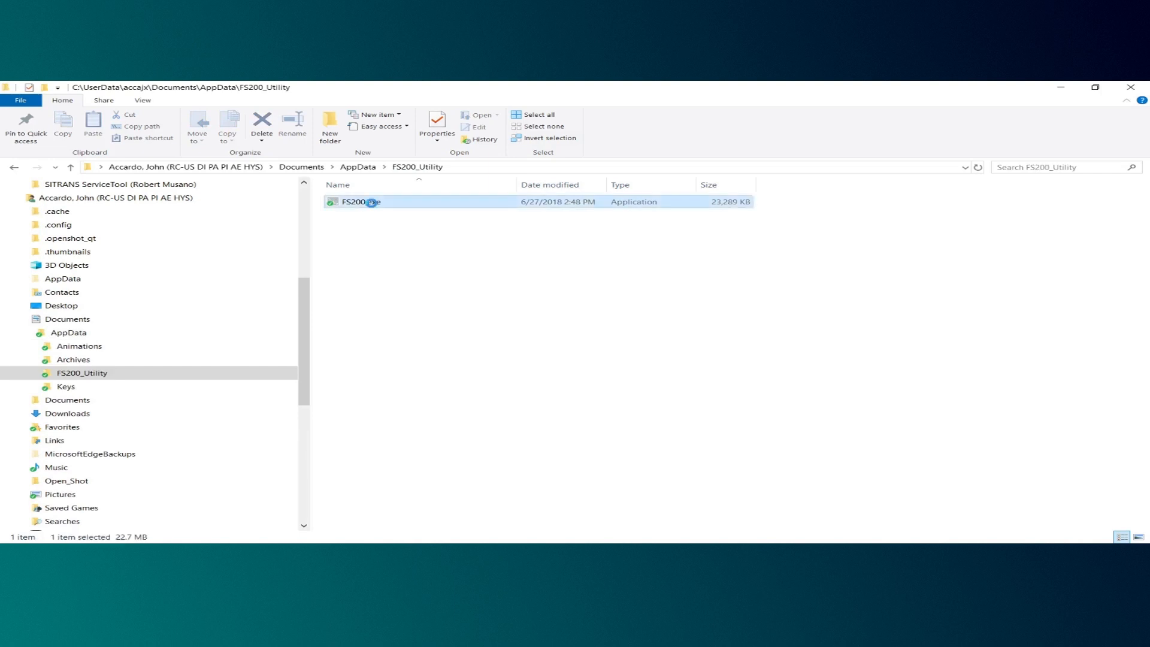
double_click(359, 201)
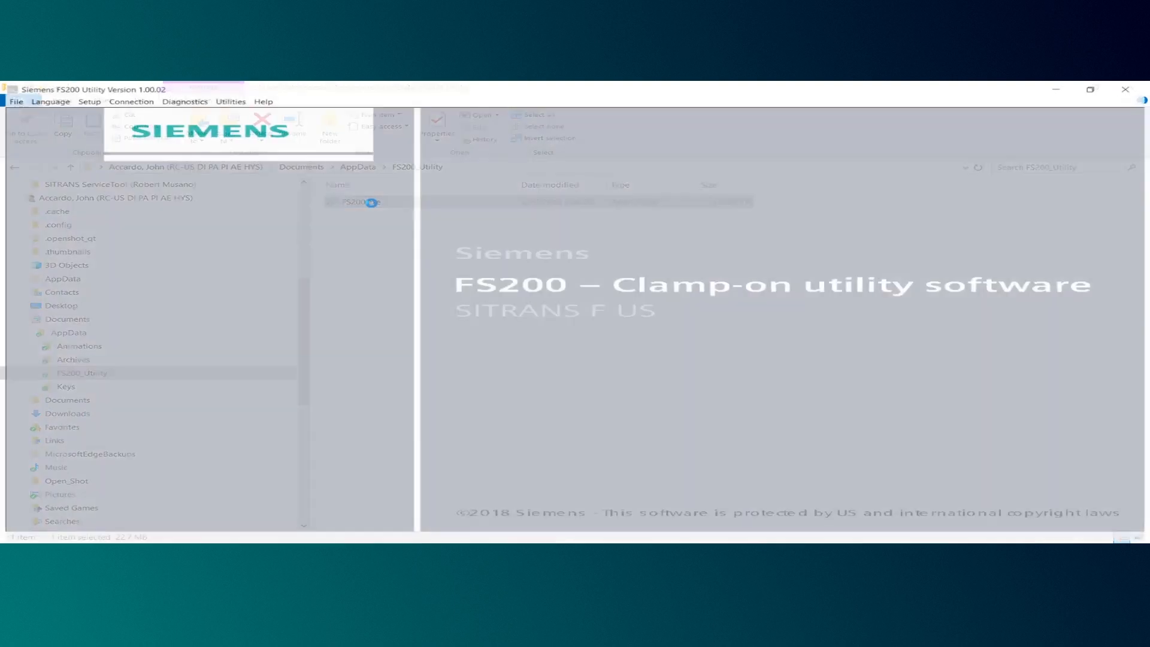